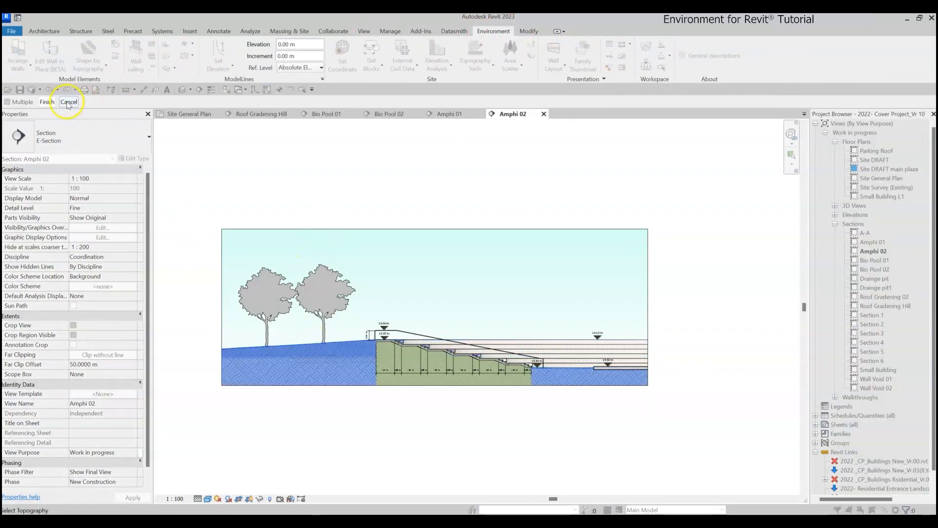
# Cancel the unfinished topography edit from the options bar
pyautogui.click(45, 102)
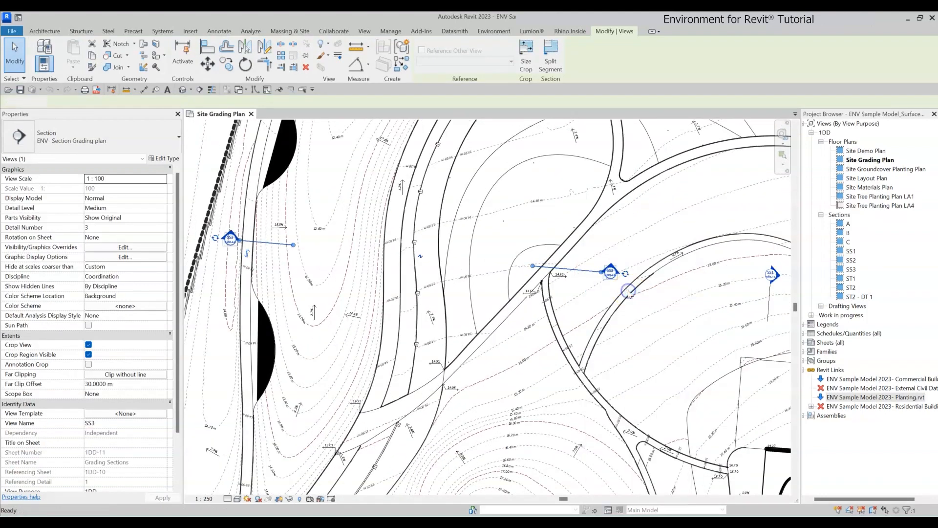
# Open section SS3 and start a surface profile line styled Ground Profile - Planned
pyautogui.doubleClick(850, 259)
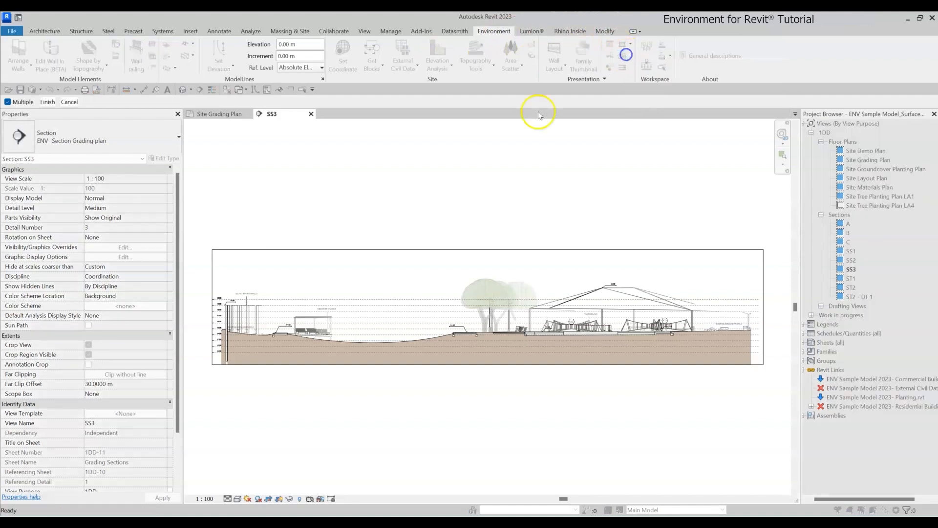
pyautogui.click(498, 333)
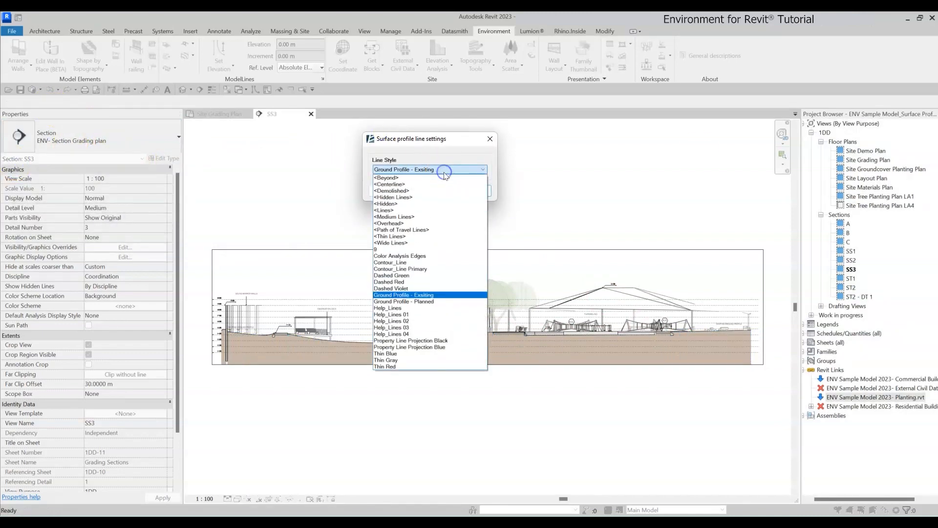
pyautogui.click(404, 301)
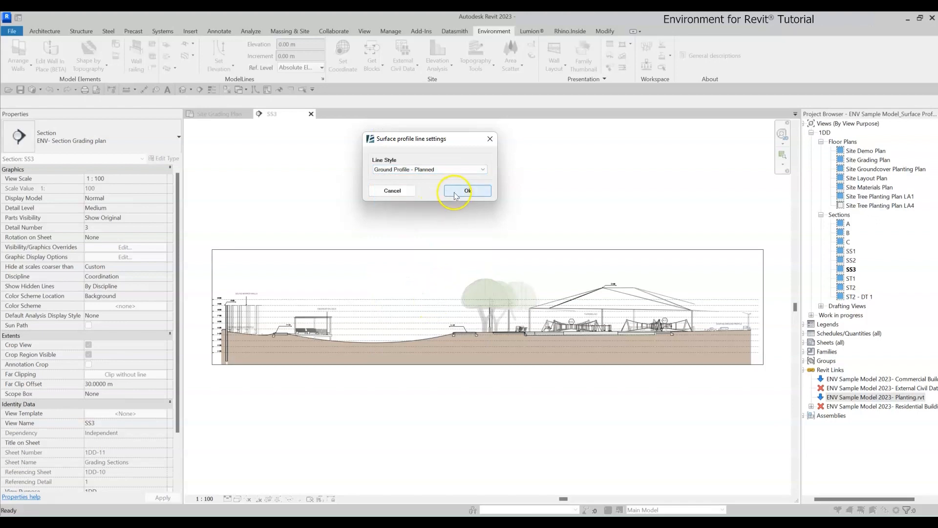
pyautogui.click(467, 190)
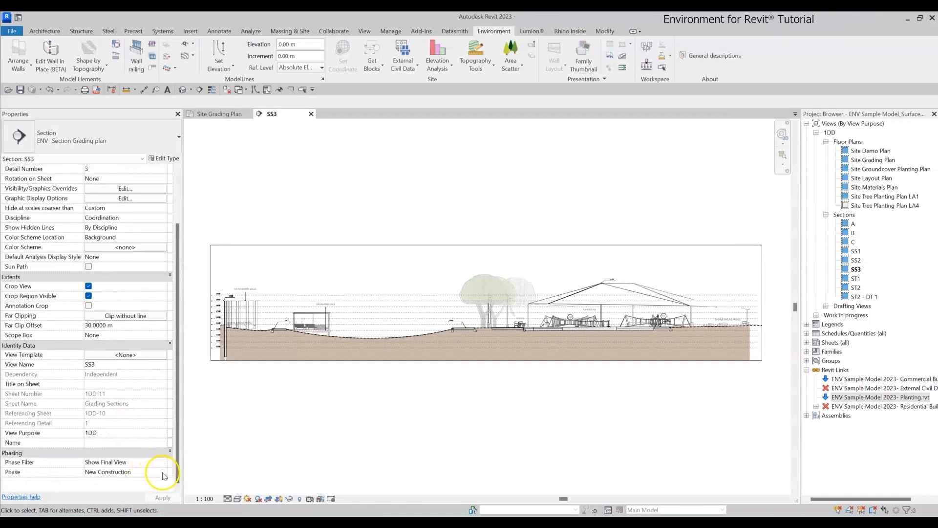
# Draw the existing ground profile with phase Existing, then restore New Construction and zoom in
pyautogui.click(126, 471)
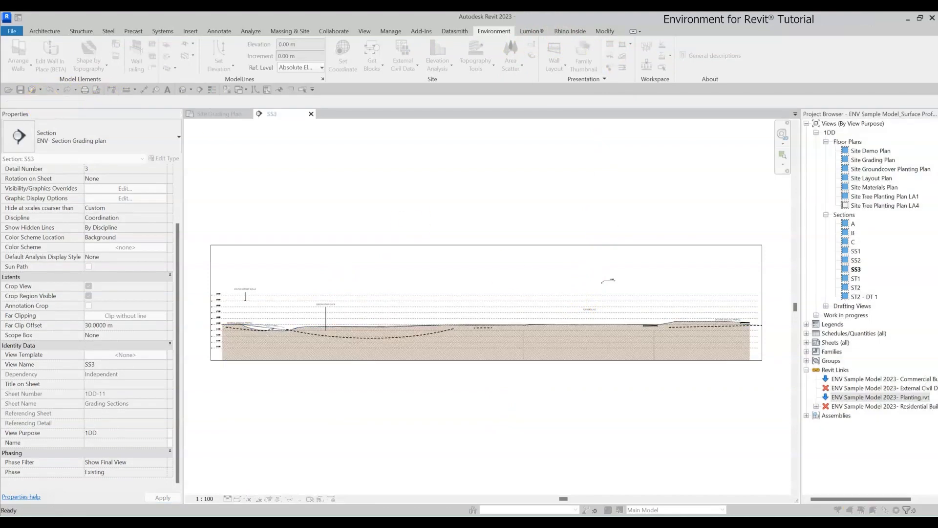
pyautogui.click(461, 166)
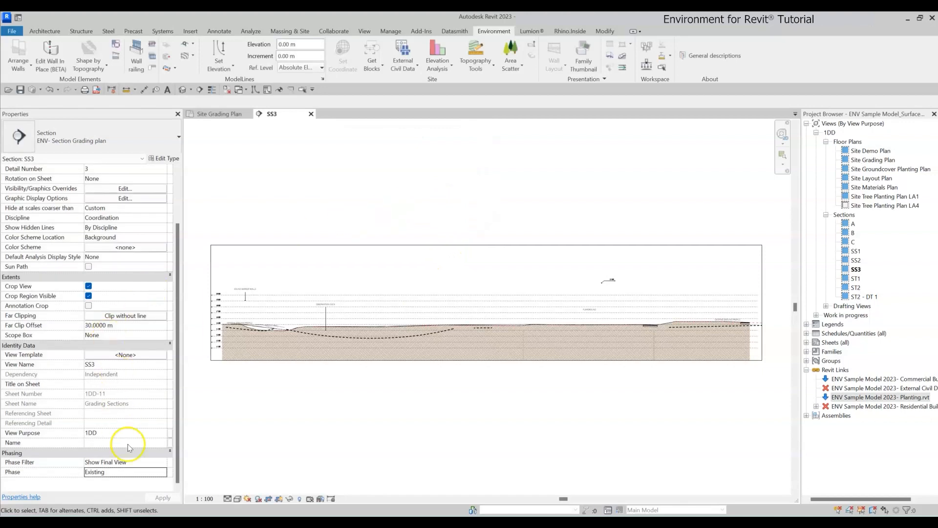
pyautogui.click(125, 471)
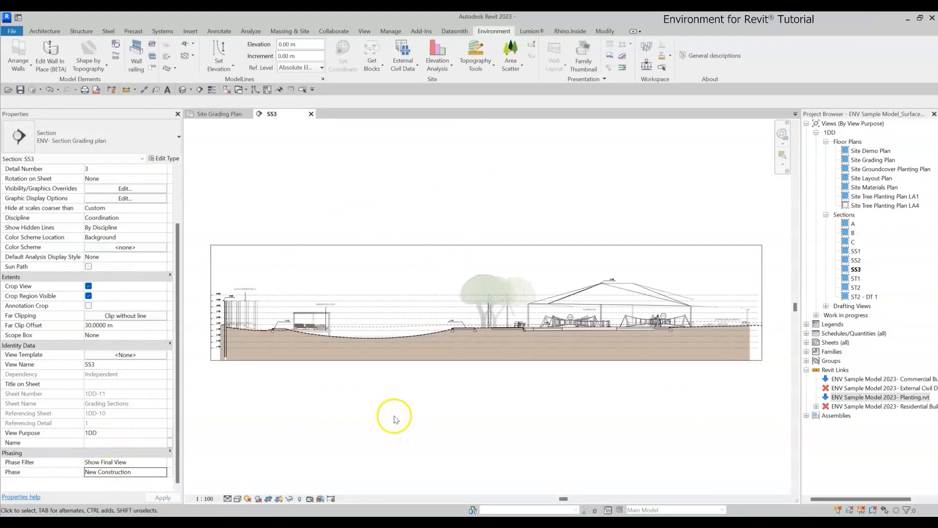
pyautogui.scroll(3)
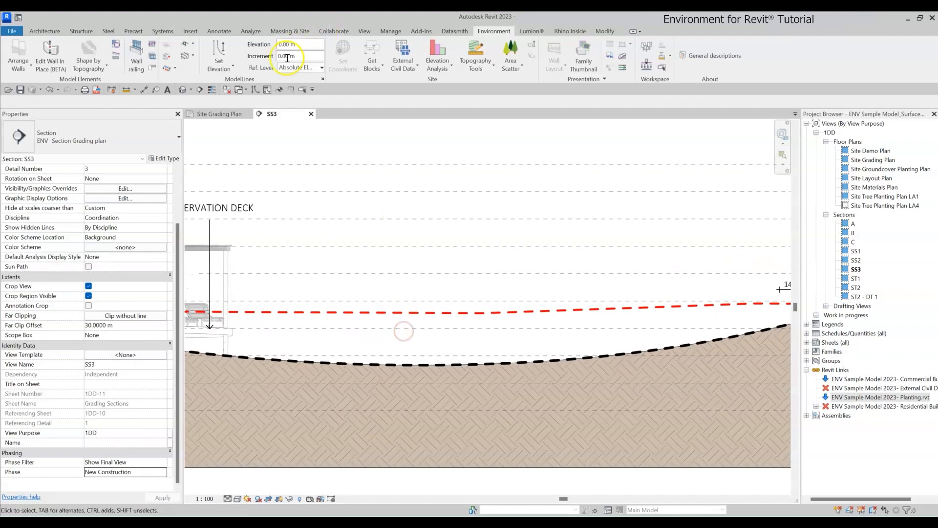
# Open Edit Topography Tools on the surface with 133 points selected
pyautogui.click(558, 54)
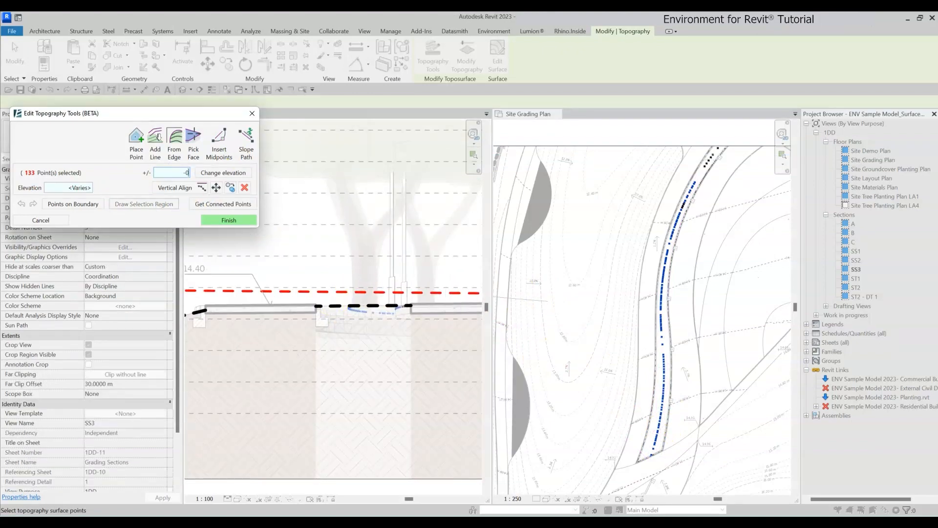
# Close the topography tools and open section SS2 from the Project Browser
pyautogui.click(228, 220)
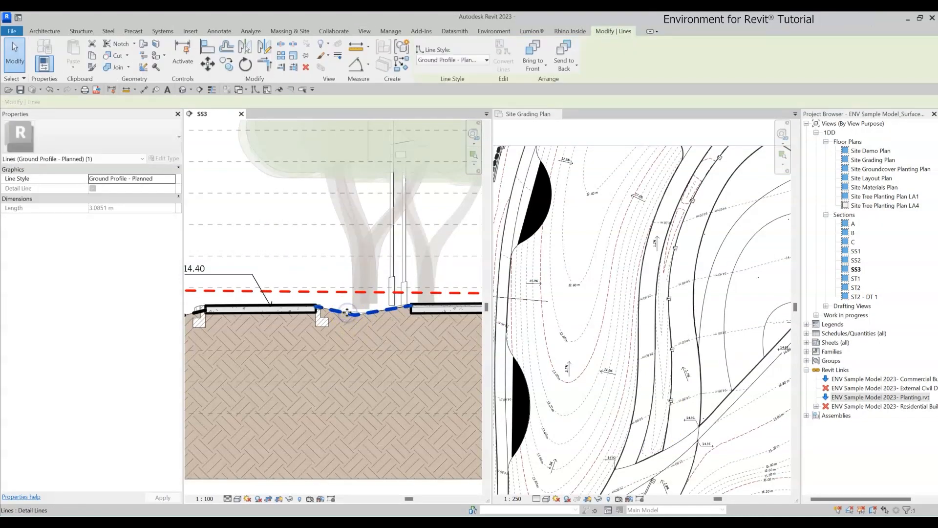
pyautogui.doubleClick(856, 260)
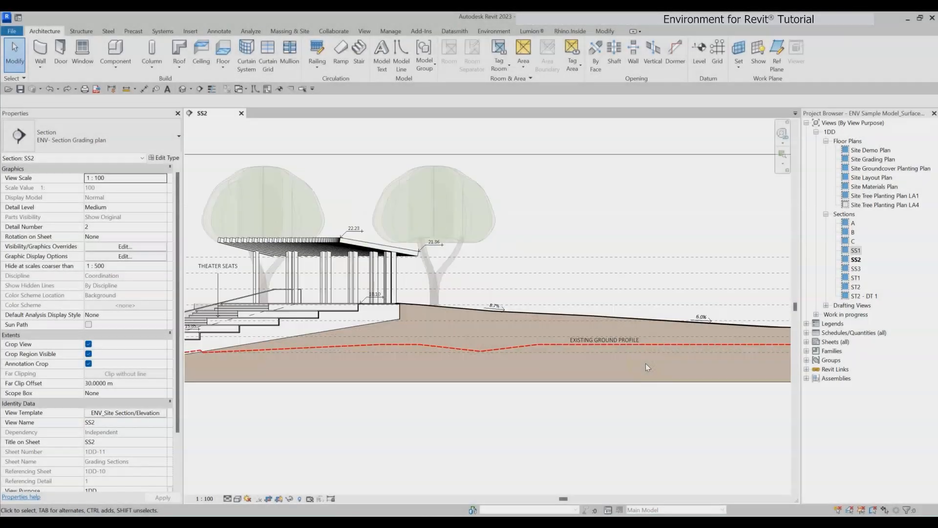